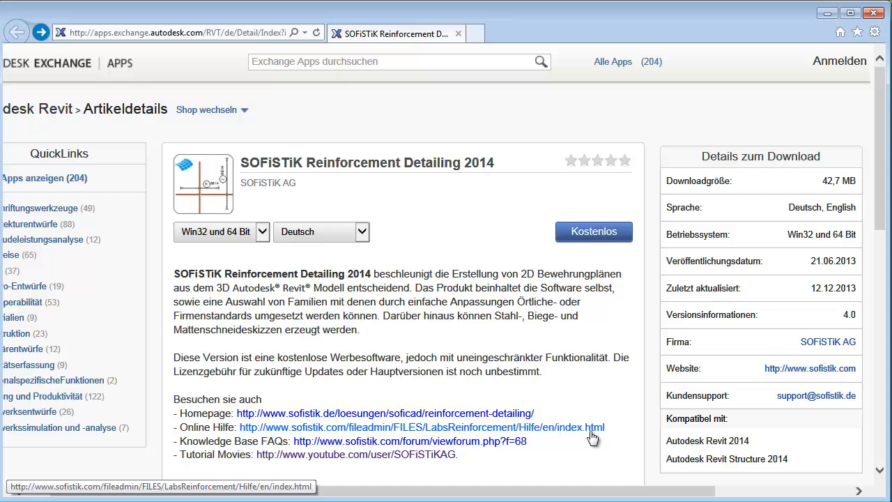
mouse_move(421, 161)
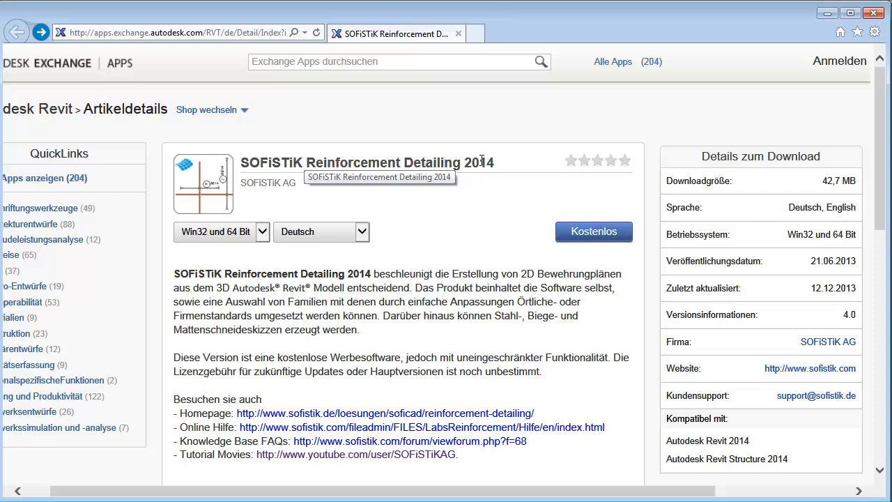
mouse_move(480, 217)
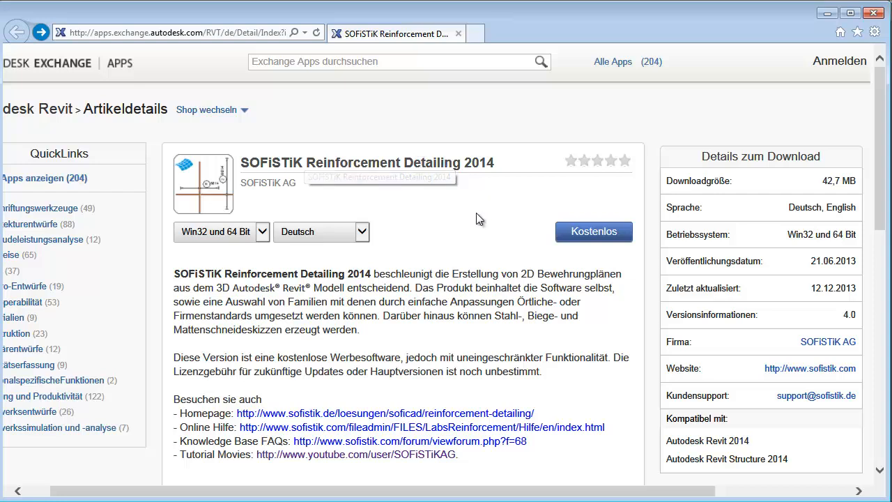
mouse_move(788, 376)
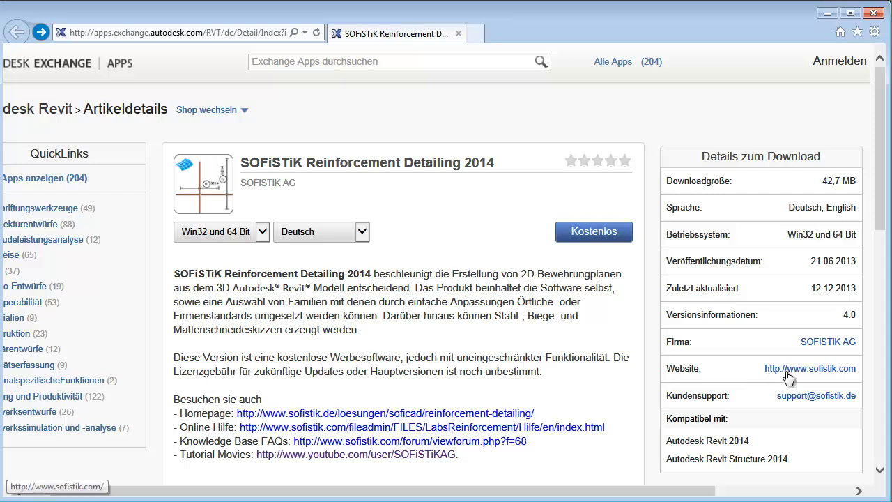
mouse_move(827, 379)
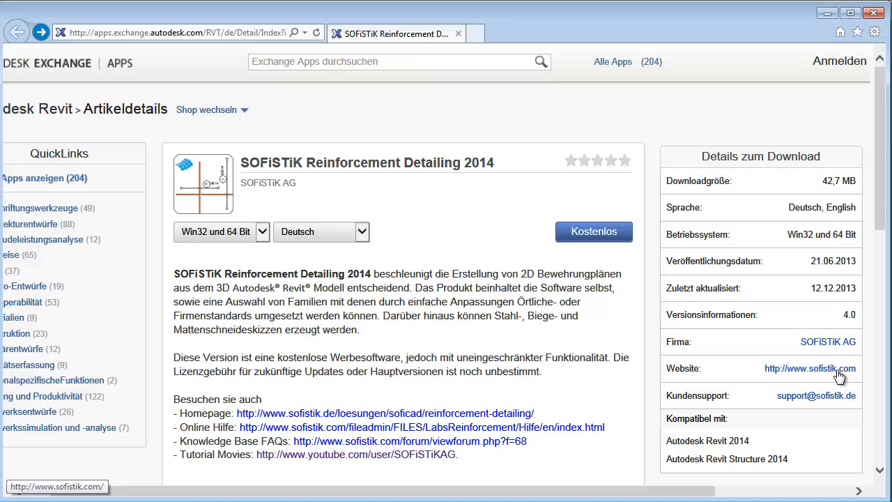
mouse_move(535, 346)
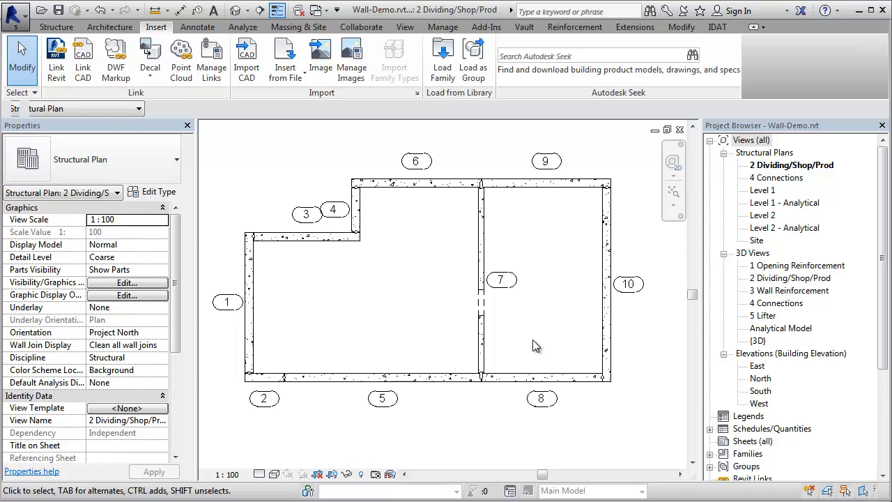
mouse_move(390, 156)
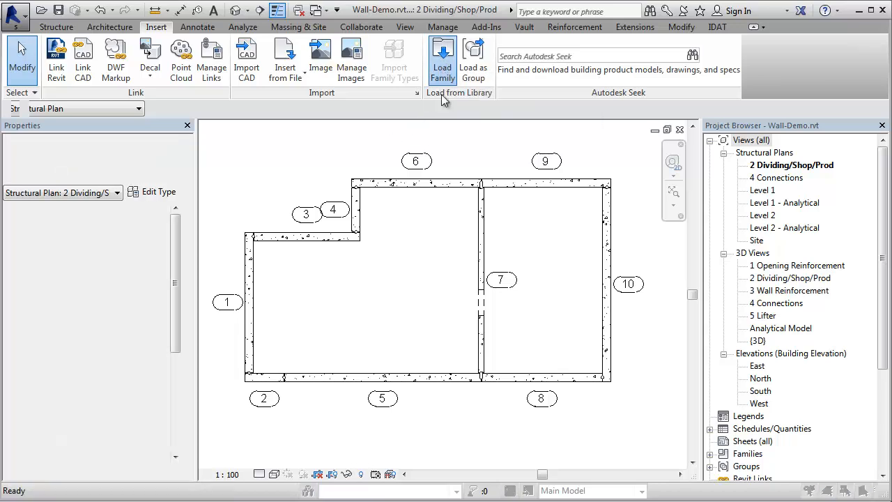
- Start Load Family and browse into ProgramData\IDAT\Revit Precast Tools 2014\IDATFamilies\en-US
click(441, 58)
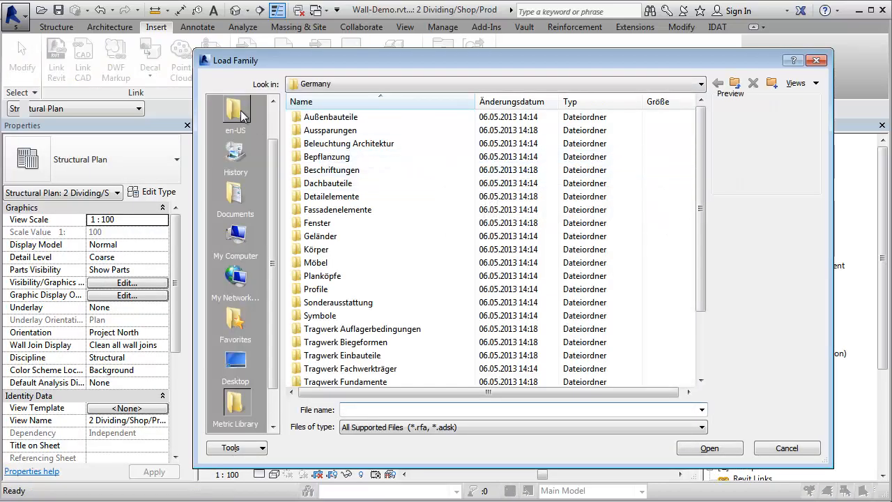
click(701, 84)
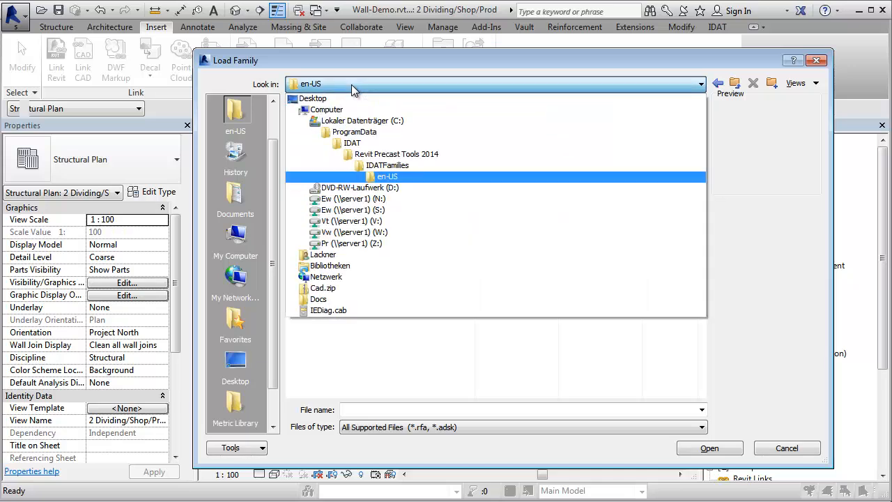
click(354, 130)
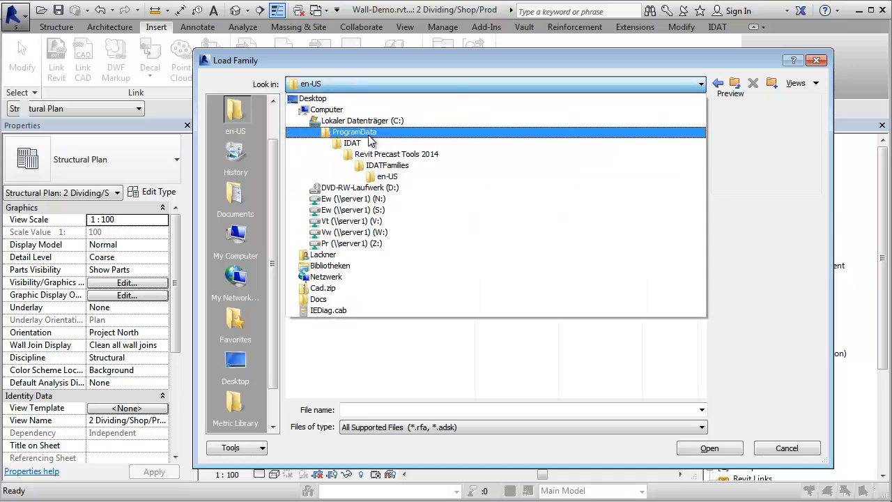
click(396, 153)
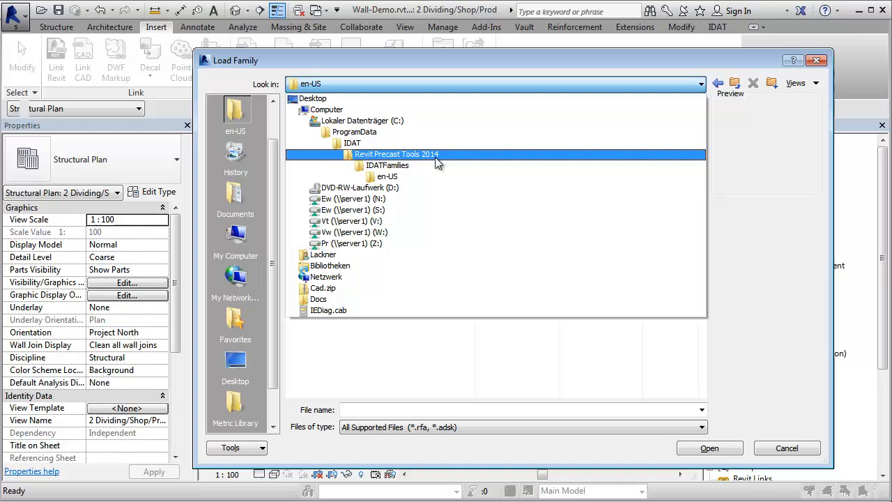
click(388, 164)
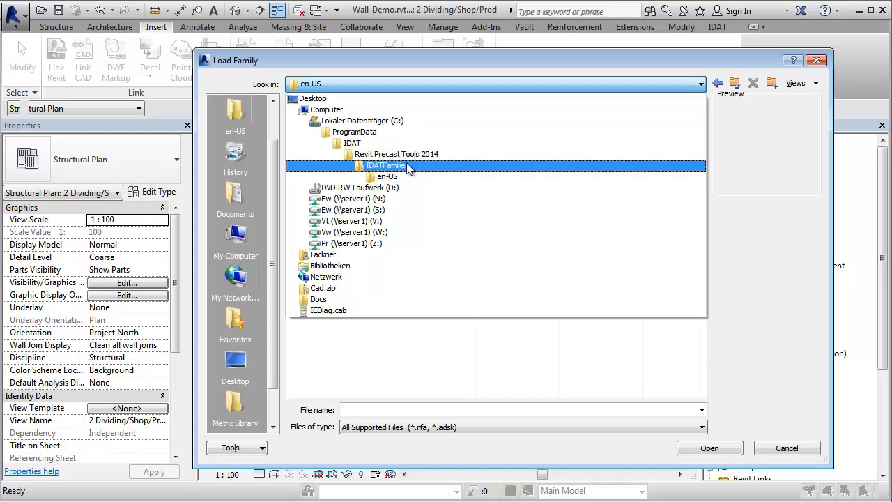
double_click(388, 176)
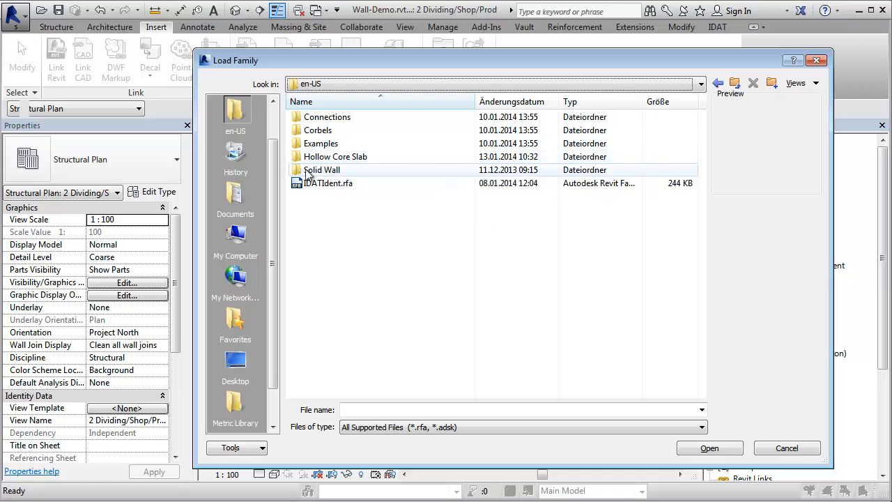
- Load A3 metric concrete wall.rfa from the Solid Wall\Title Blocks folder
double_click(323, 170)
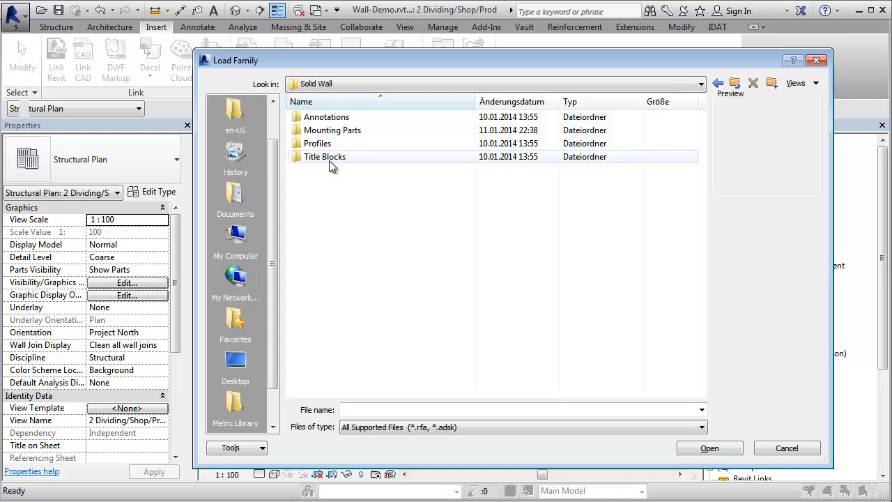
double_click(325, 156)
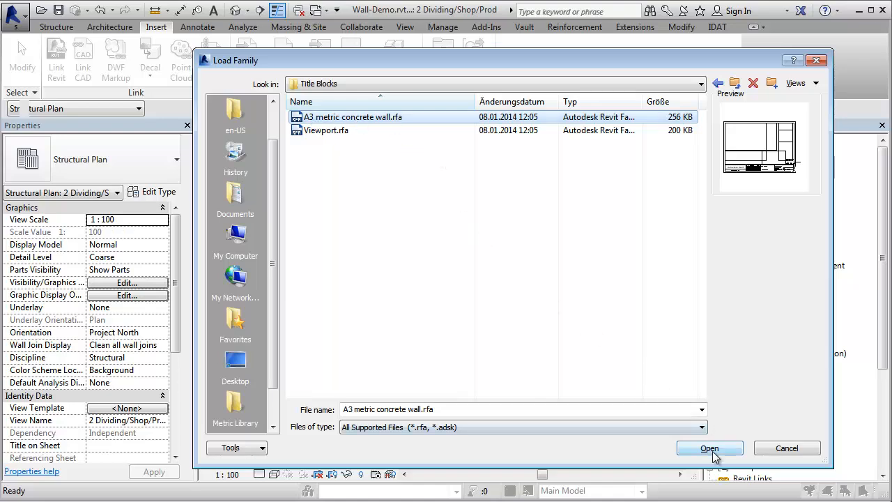
click(709, 448)
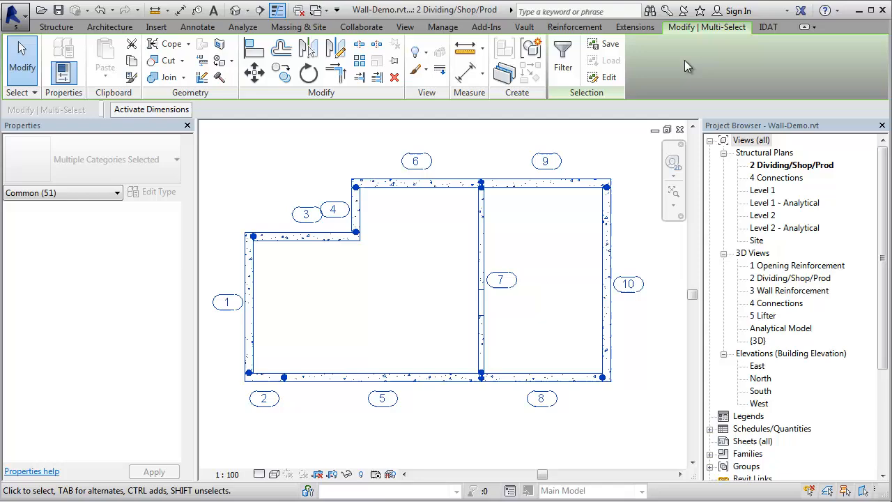
- Switch to the IDAT precast ribbon with the plan's walls selected
click(766, 27)
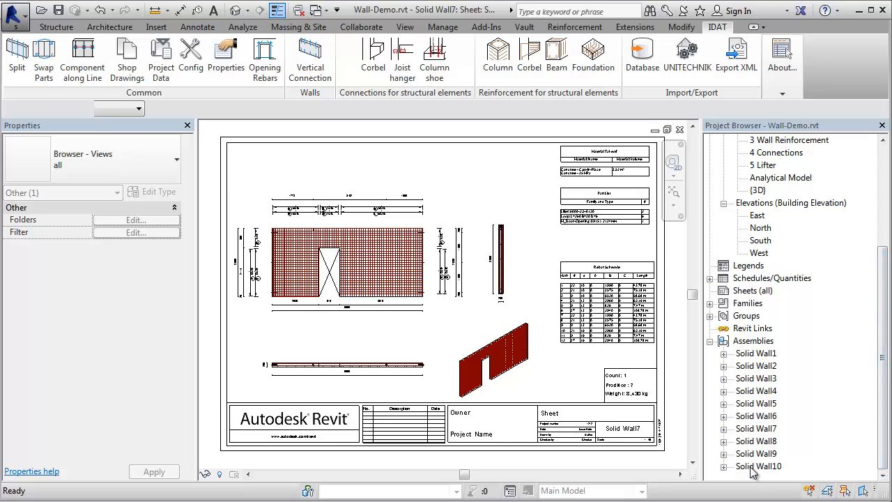
mouse_move(727, 434)
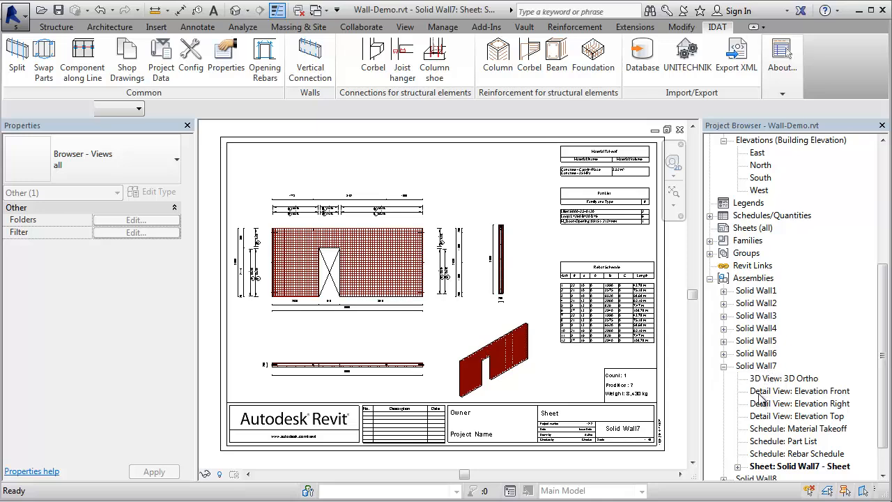
mouse_move(805, 418)
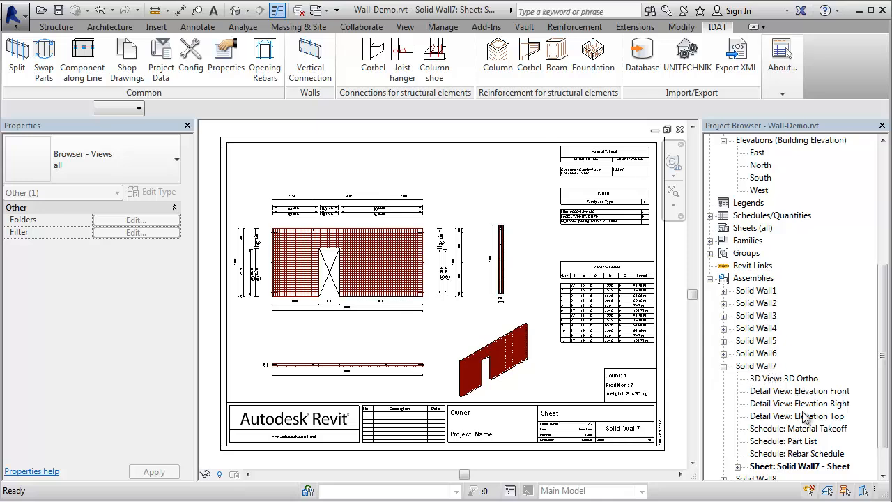
double_click(785, 377)
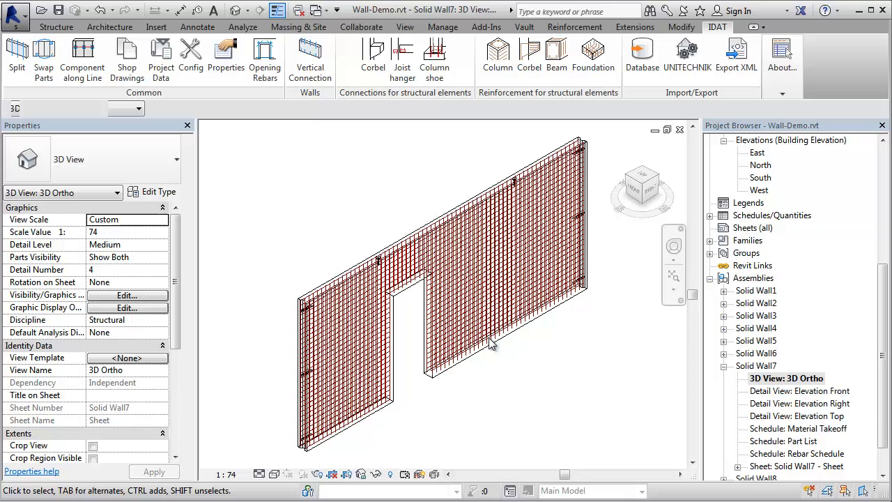
double_click(802, 391)
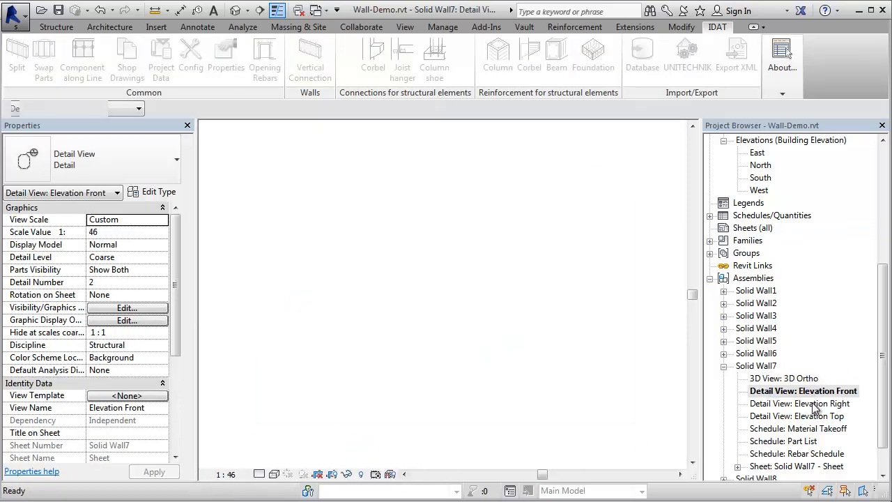
double_click(800, 402)
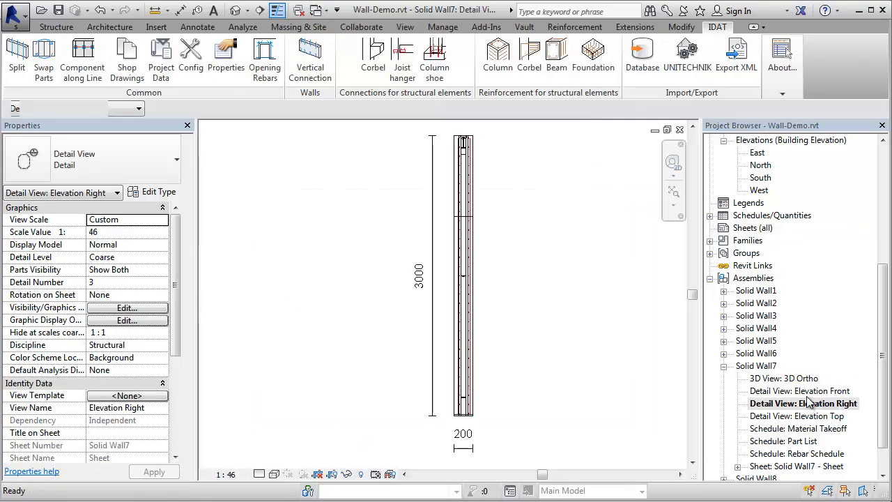
double_click(799, 466)
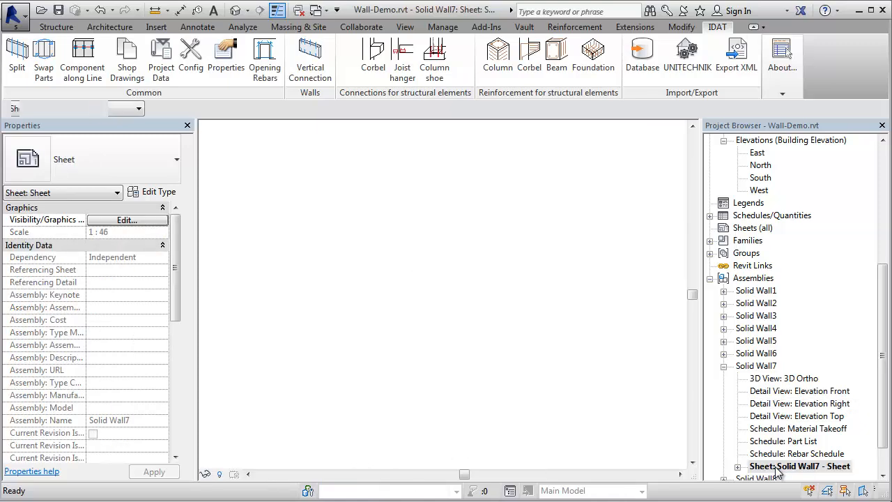
double_click(800, 466)
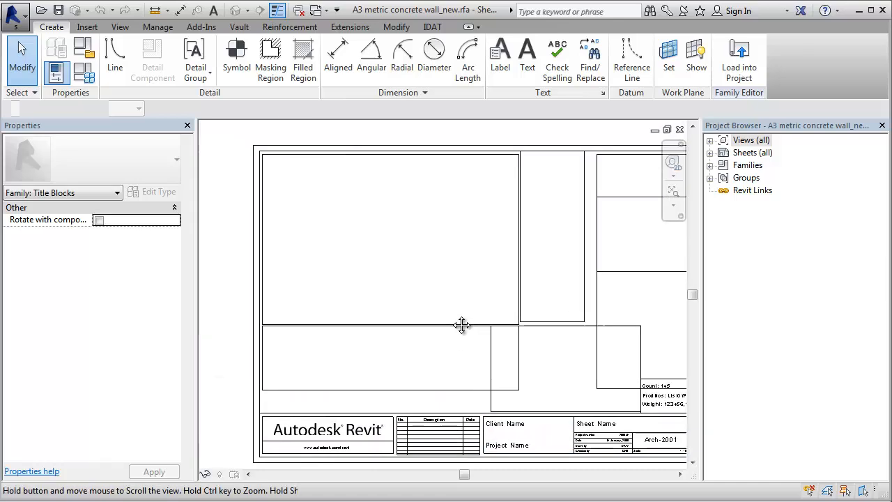
- Select the front view placeholder and review its viewport type in the Type Selector list
click(393, 326)
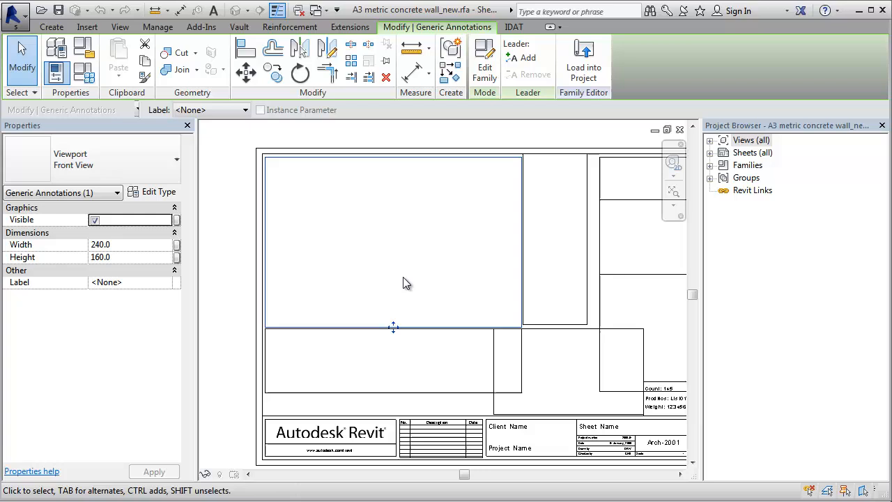
click(176, 159)
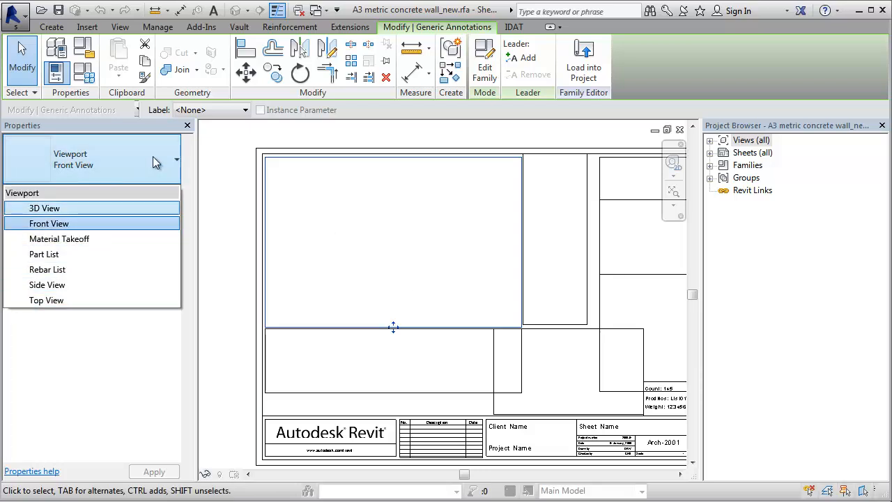
click(49, 223)
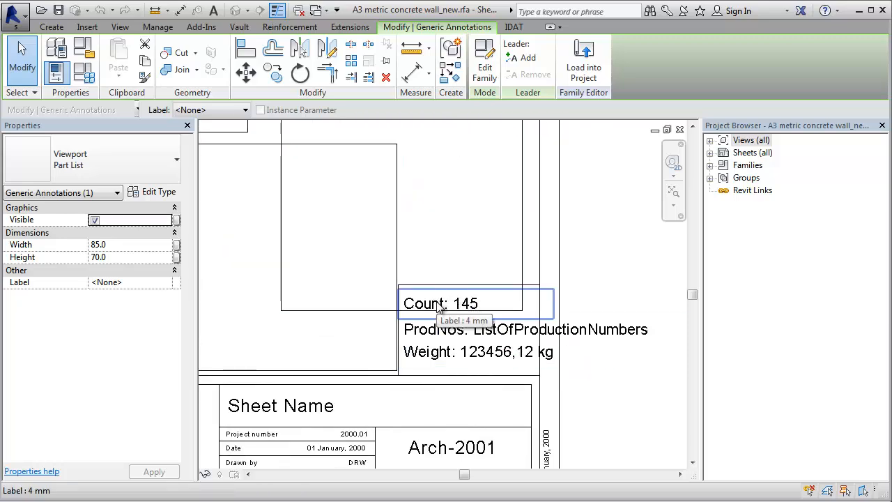
click(440, 303)
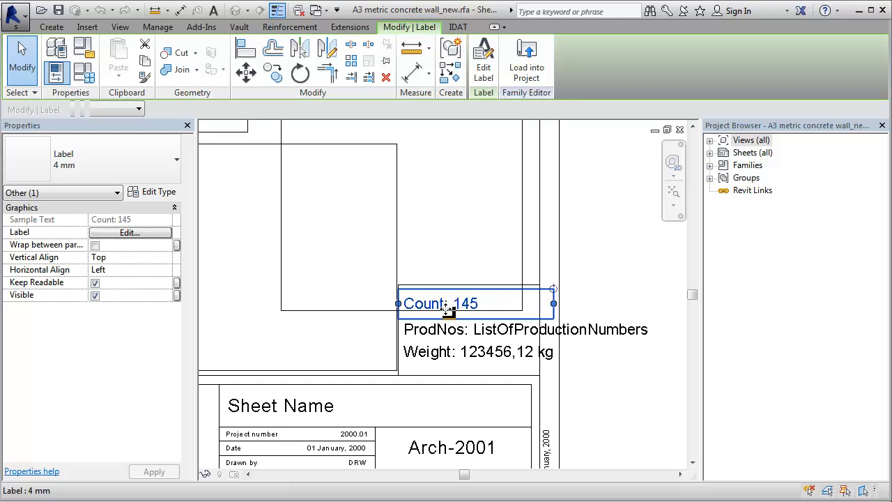
mouse_move(435, 307)
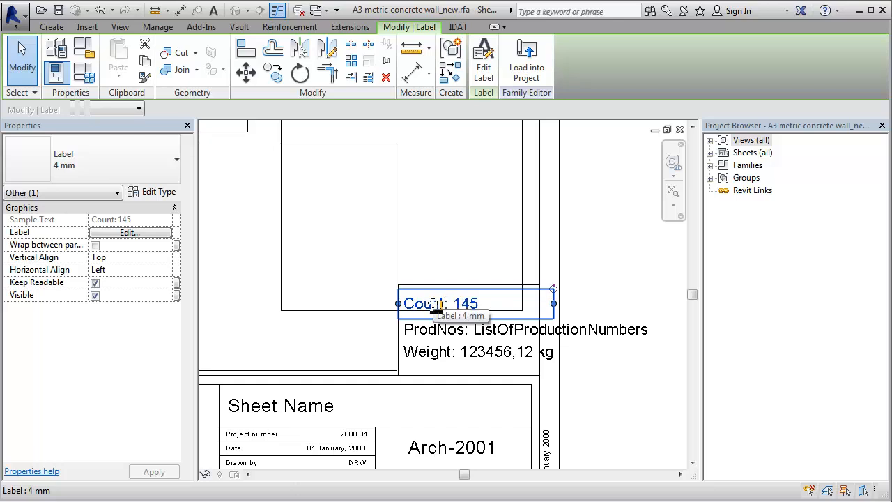
click(128, 231)
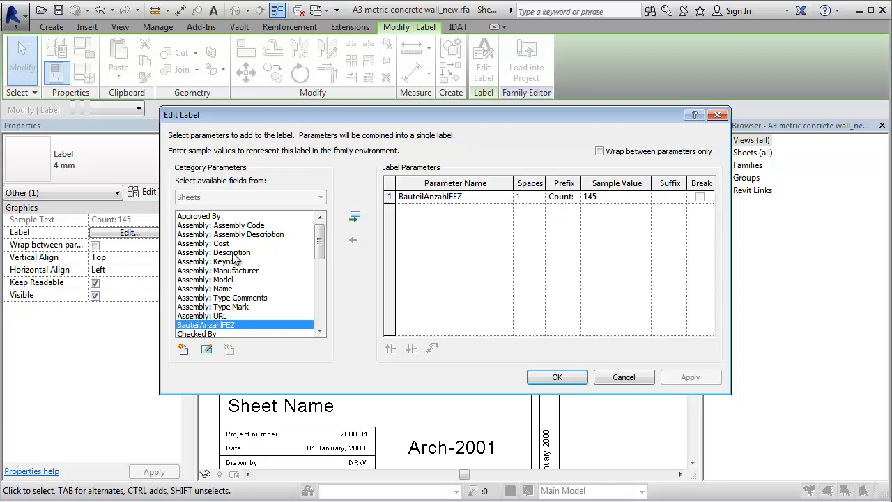
click(429, 196)
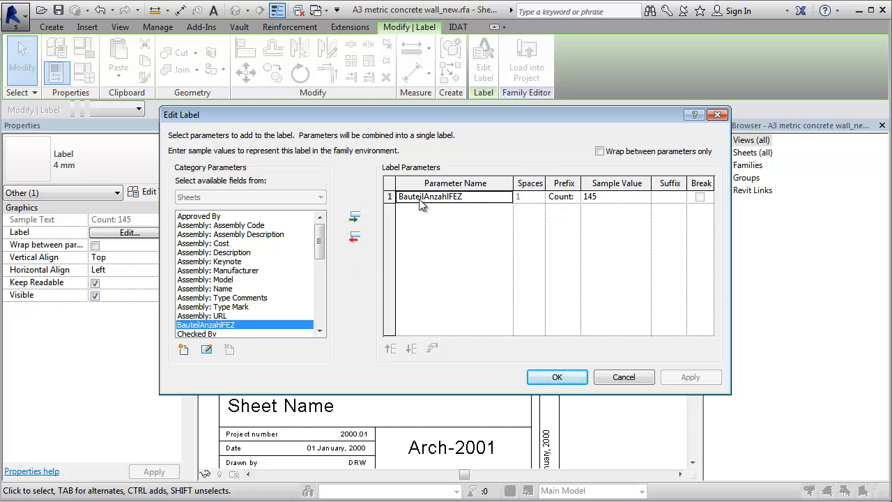
mouse_move(602, 383)
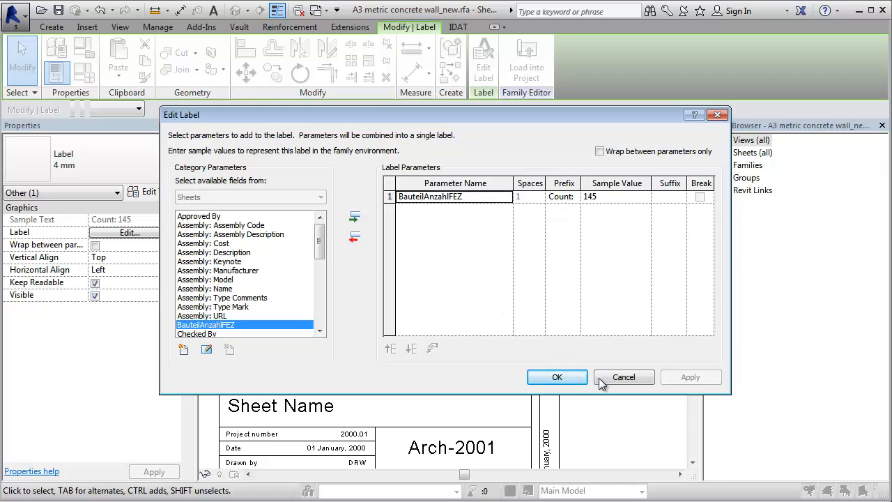
scroll(down, 3)
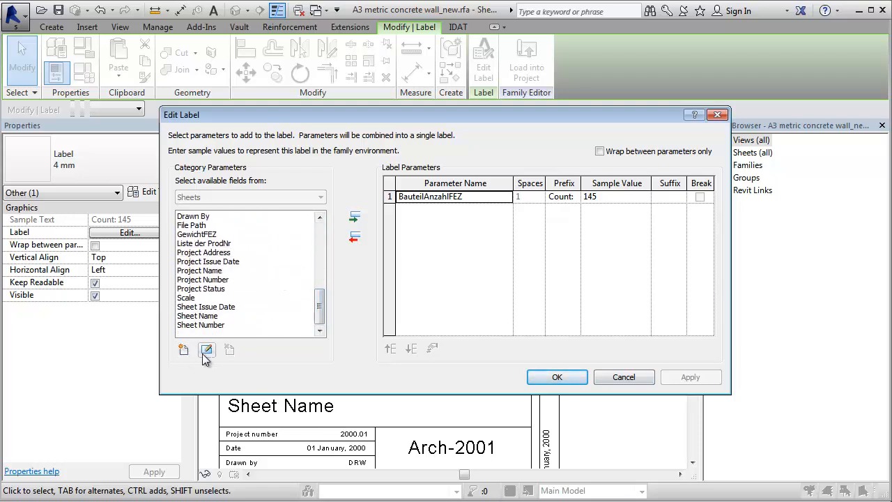
click(184, 348)
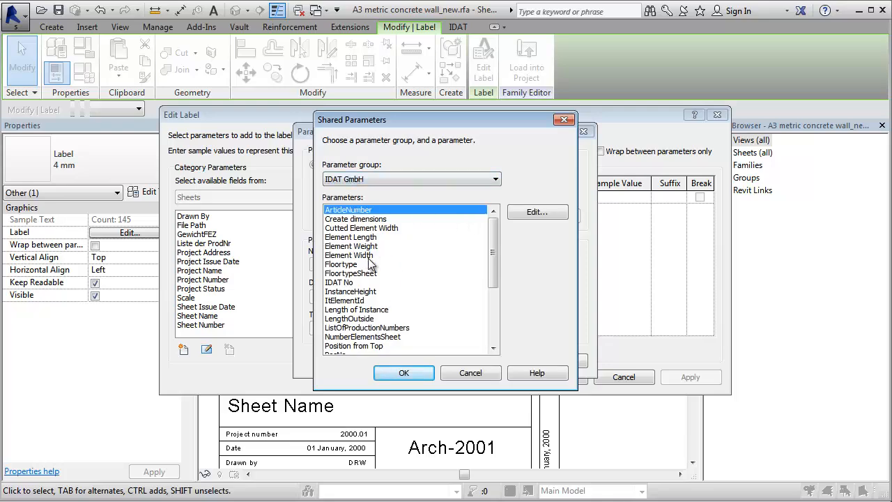
click(404, 372)
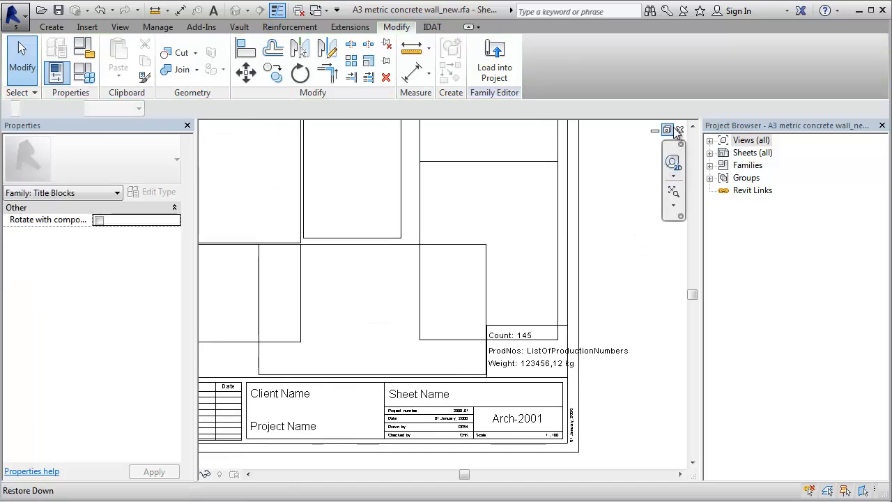
- Restore down the title block window and maximize the Wall-Demo Solid Wall7 sheet
click(683, 236)
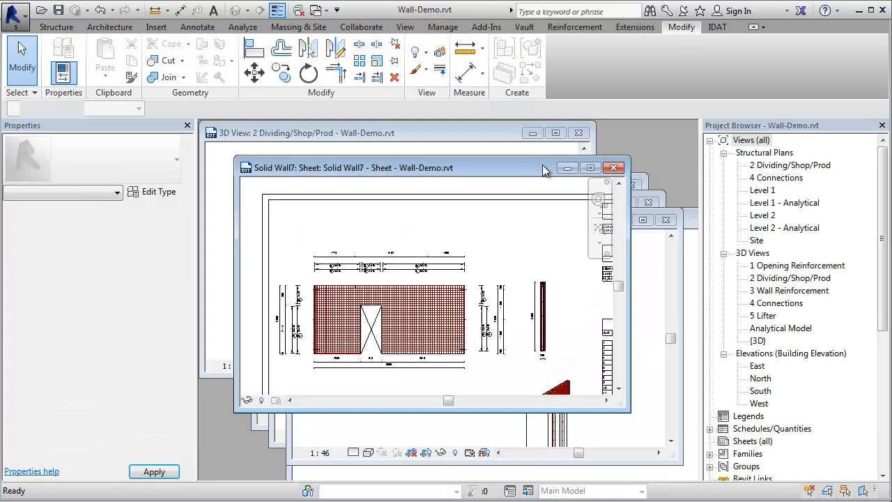
click(578, 167)
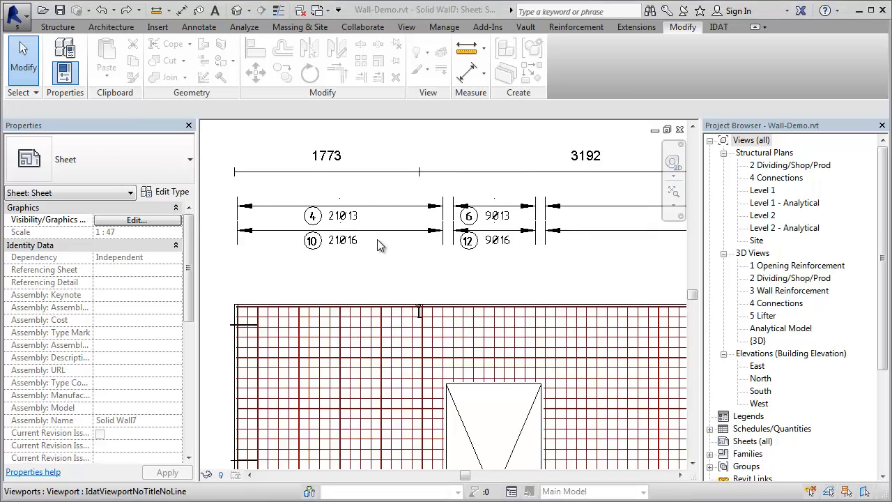
mouse_move(564, 78)
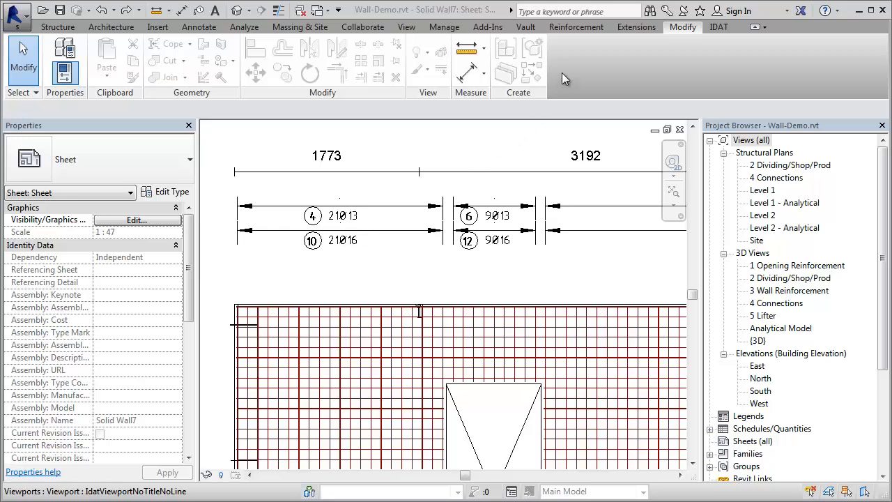
- In SOFiSTiK Reinforcement Settings, set Standard Tags Family Type to POS, Anz, d and confirm
click(575, 26)
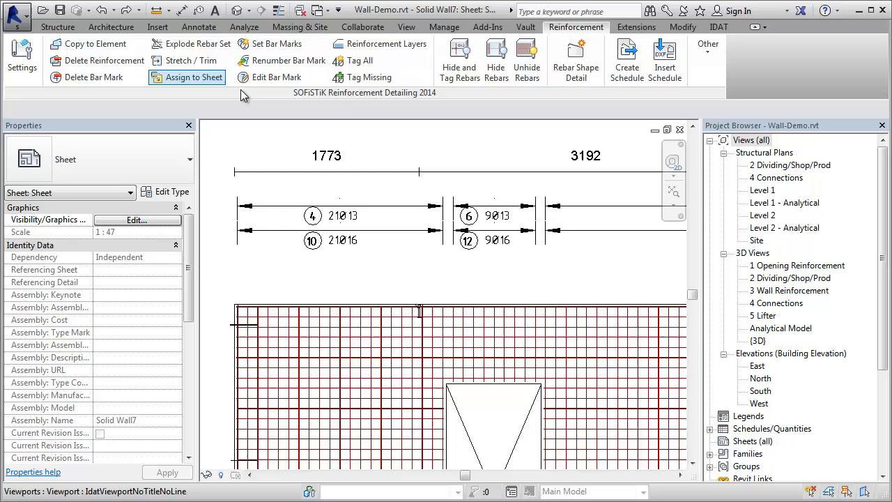
mouse_move(393, 99)
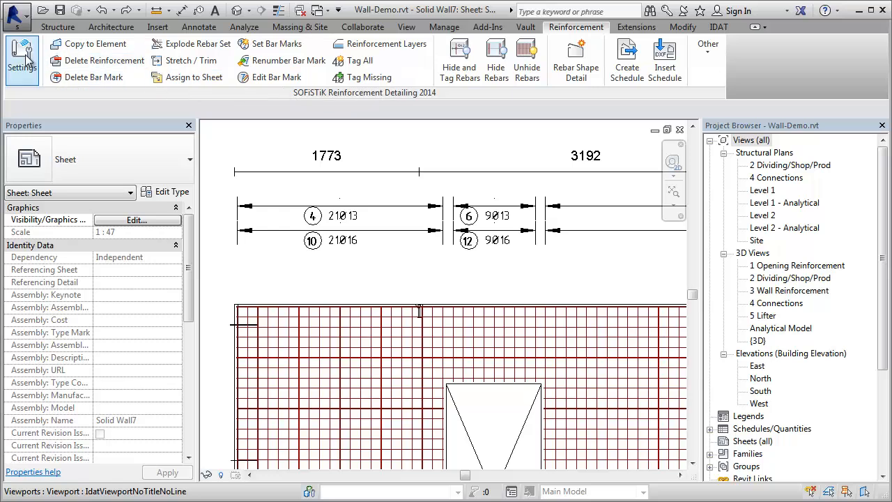
click(22, 58)
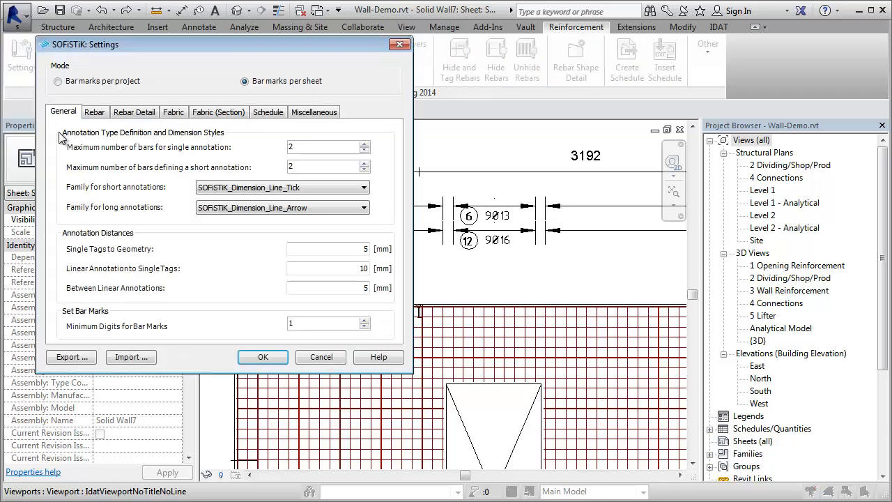
mouse_move(257, 229)
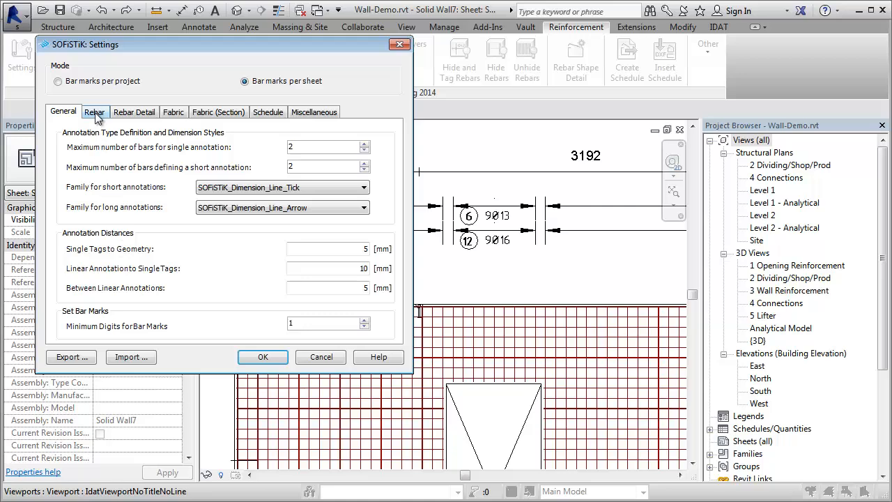
click(95, 112)
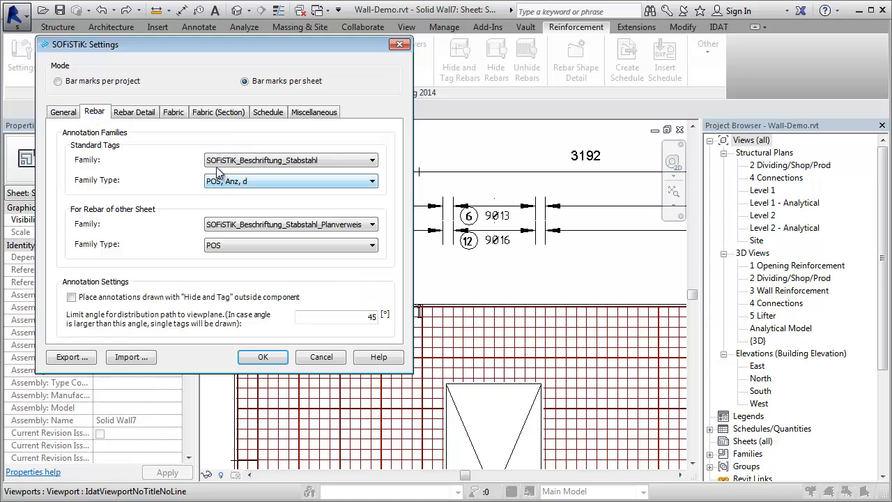
click(371, 181)
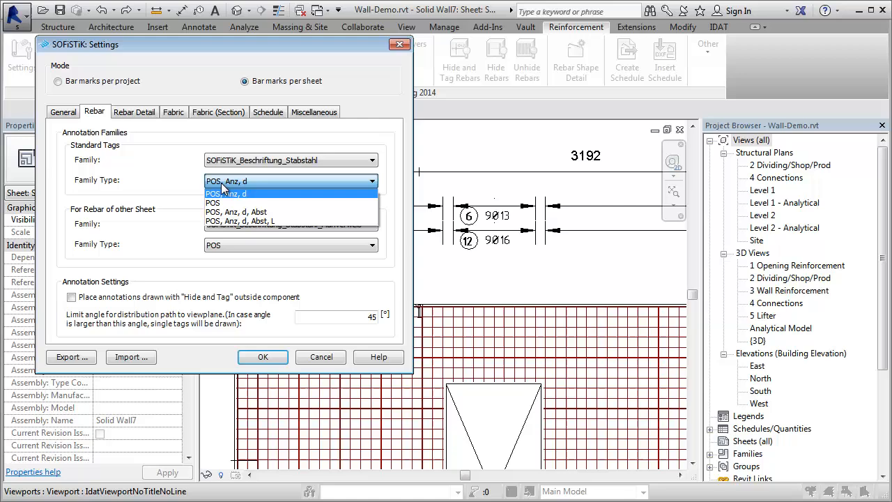
click(226, 193)
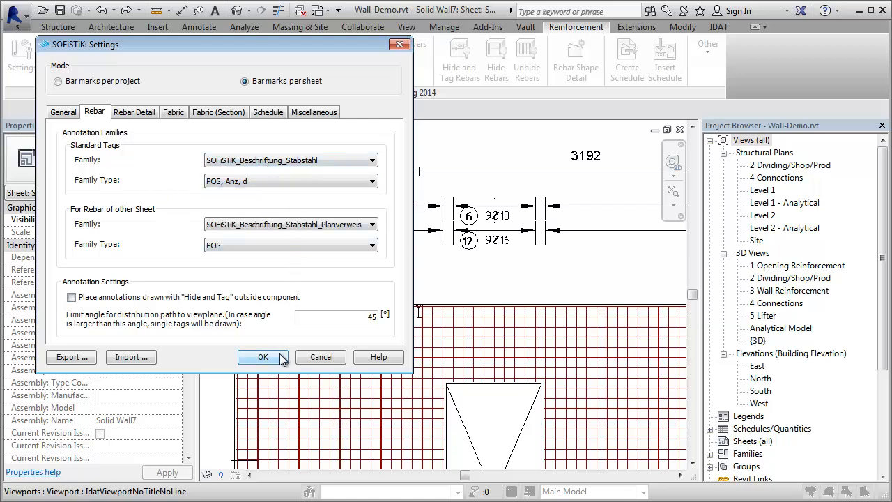
click(262, 357)
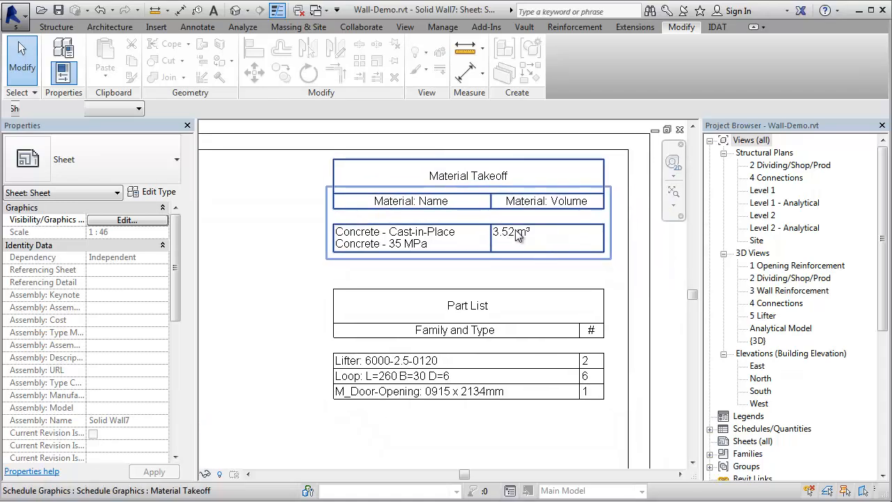
scroll(down, 3)
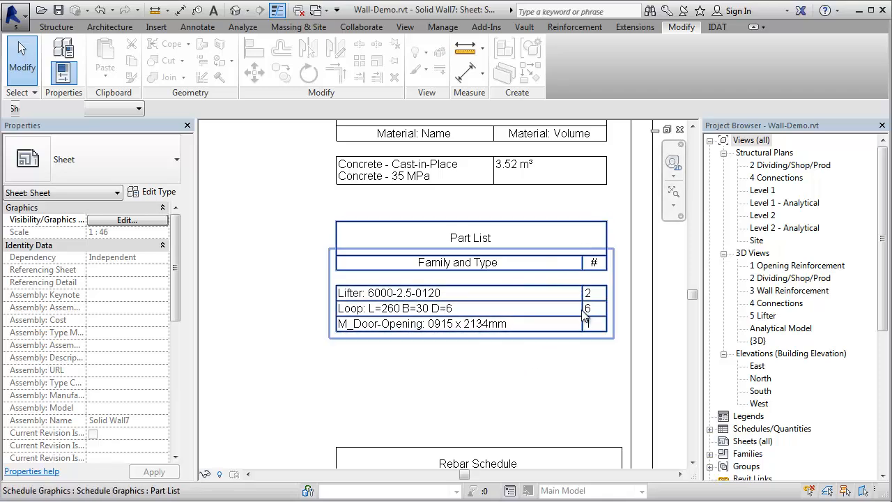
scroll(down, 3)
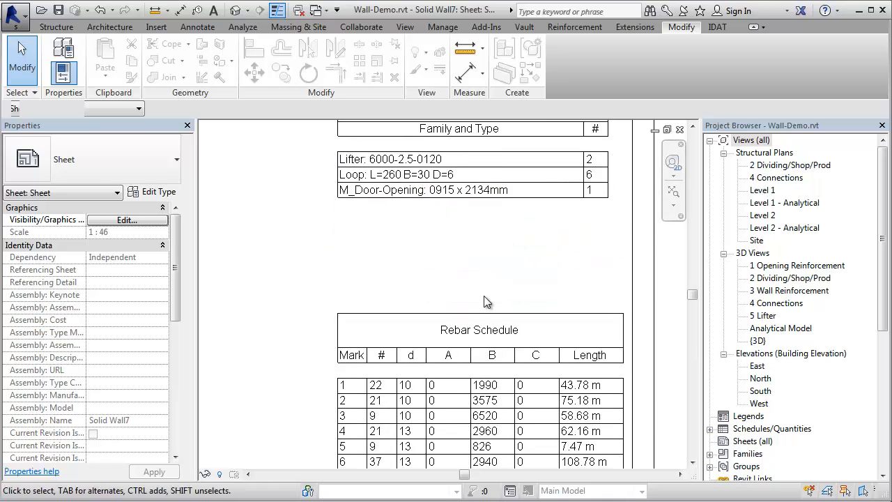
scroll(down, 3)
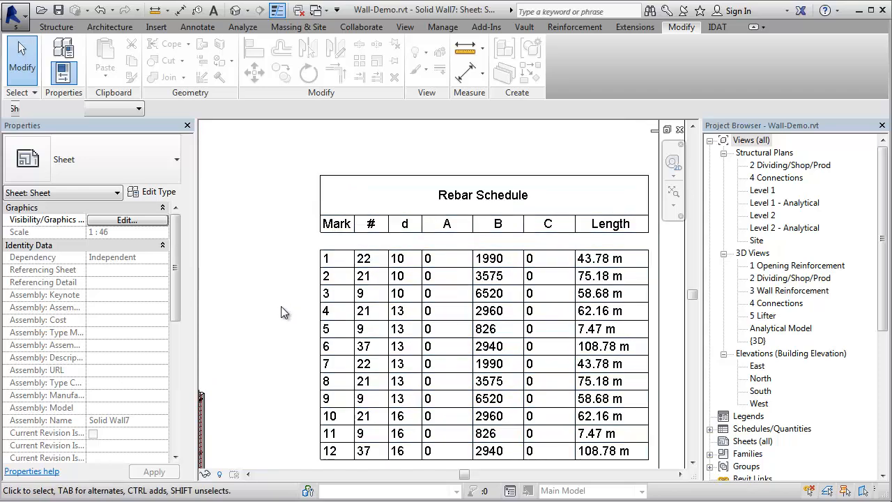